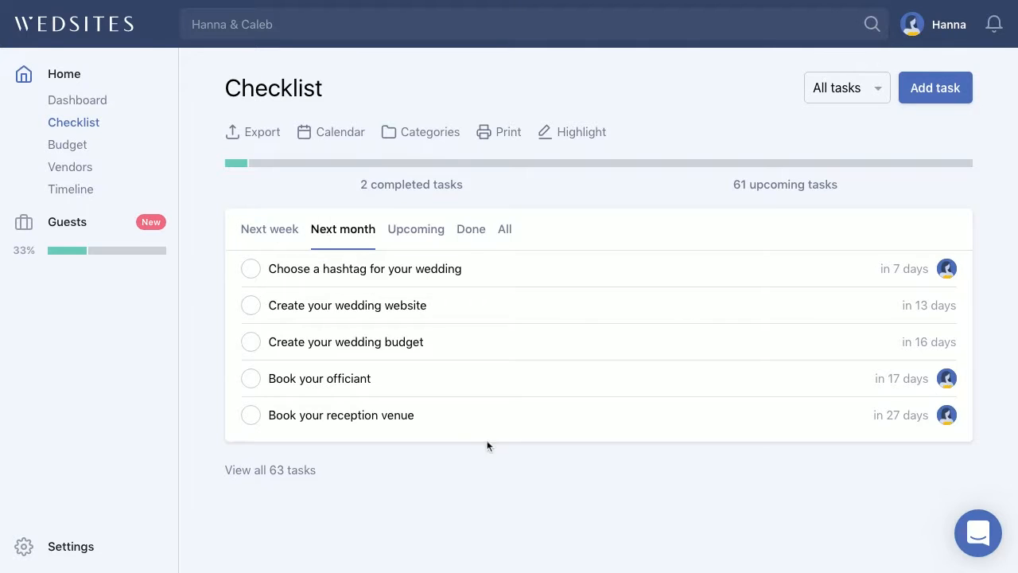
mouse_move(485, 452)
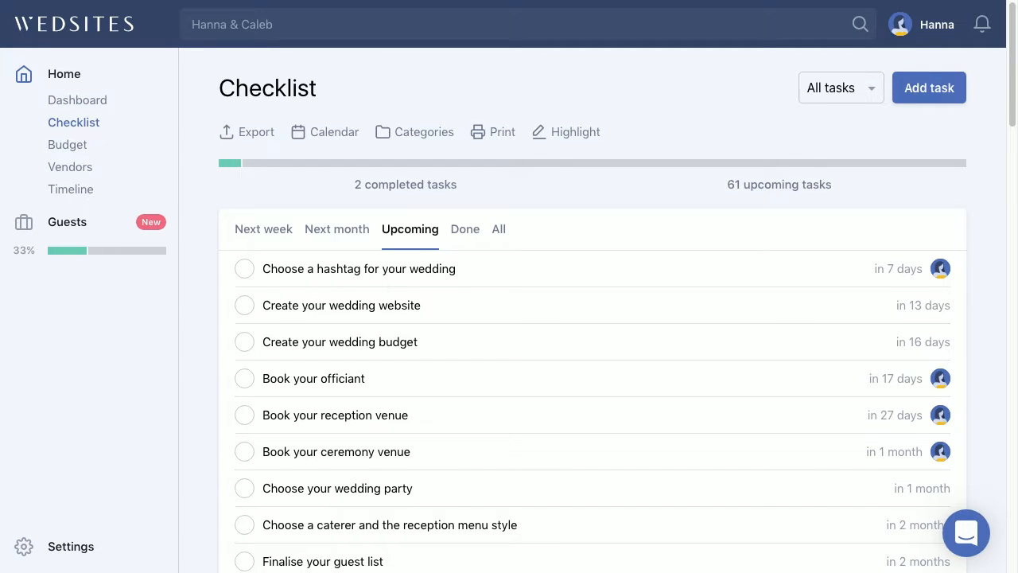
mouse_move(490, 188)
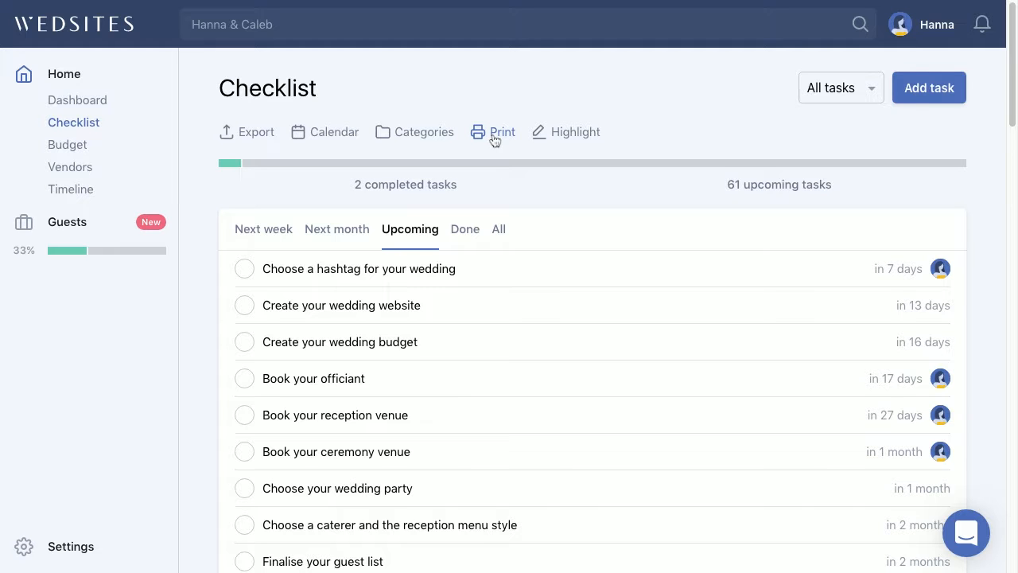
Step: Generate the printable checklist and review tasks through June, including ordering invitations and honeymoon planning
click(503, 132)
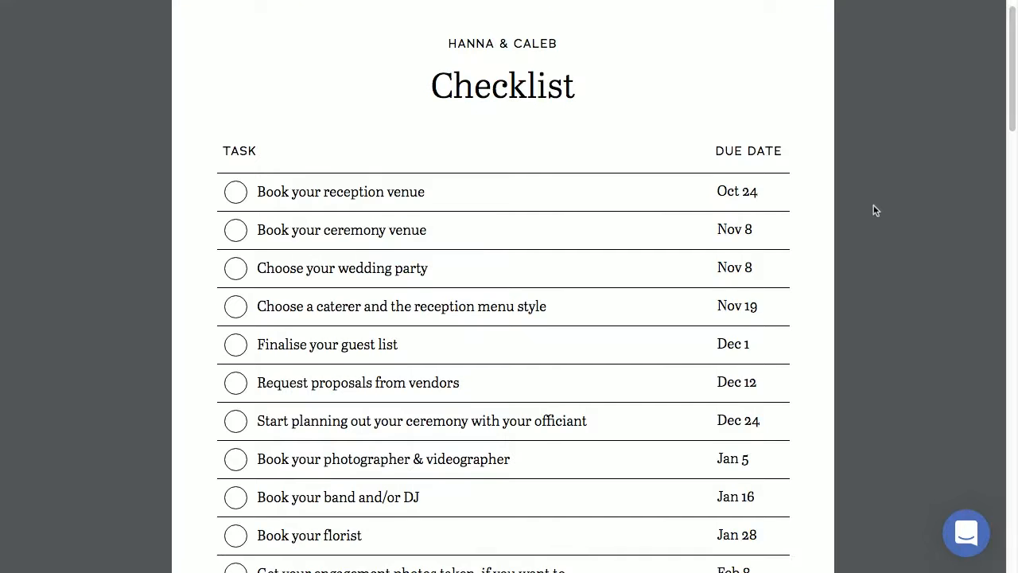
scroll(down, 3)
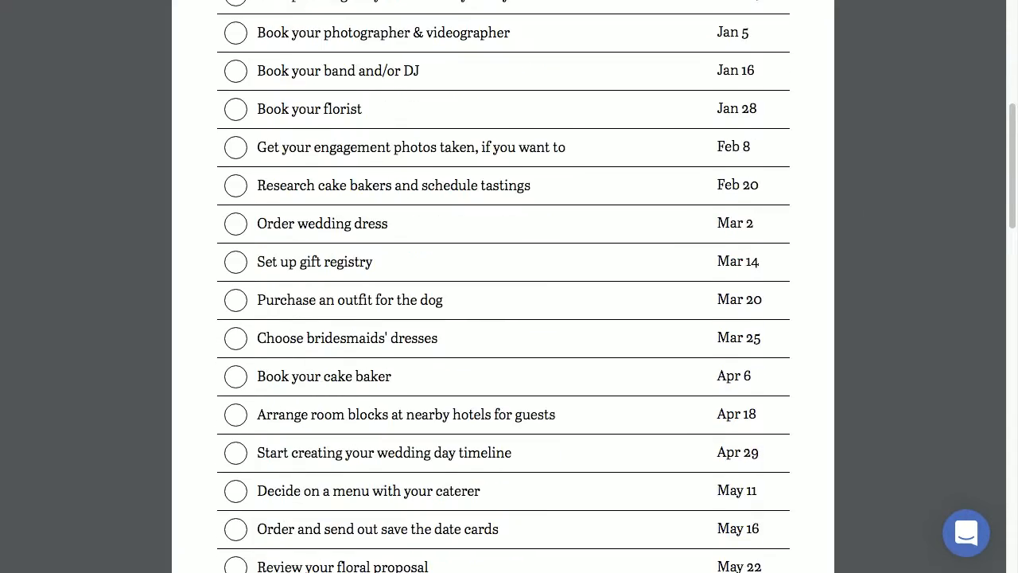
scroll(down, 3)
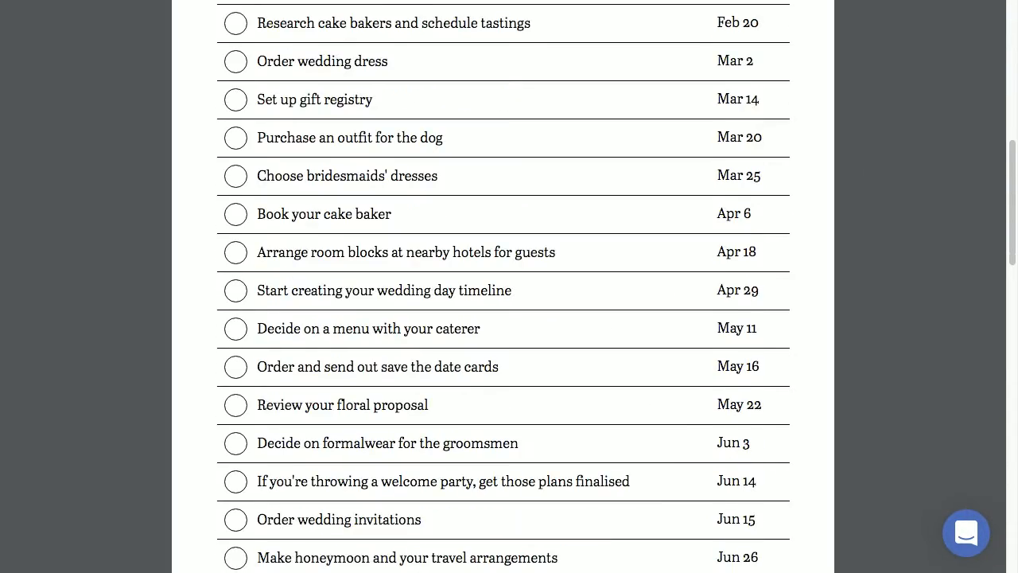